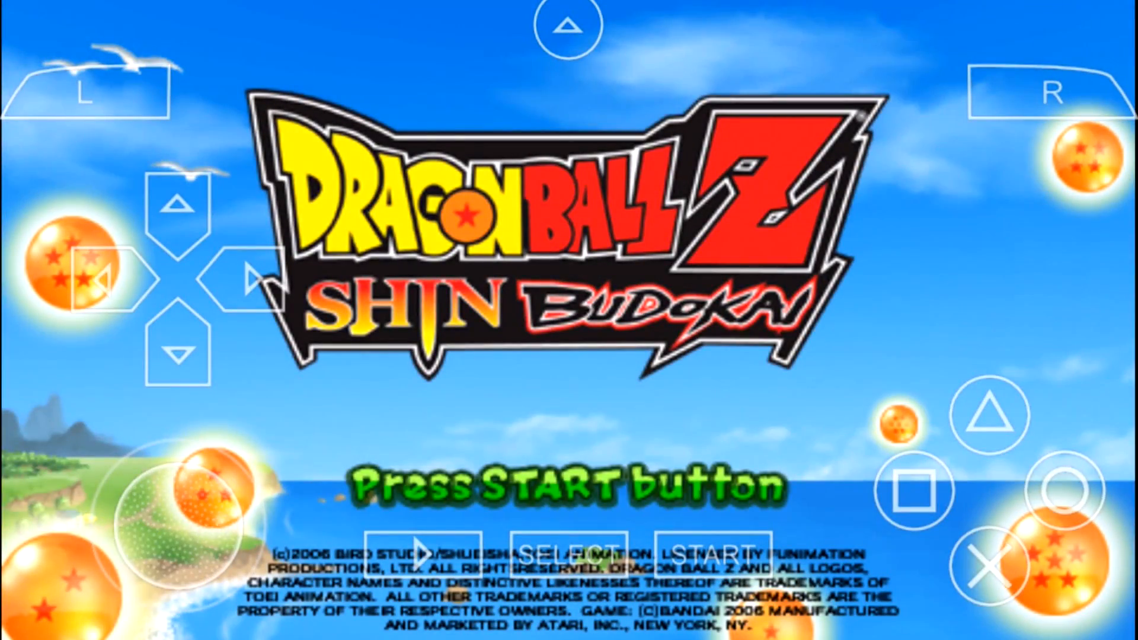
Start Dragon Ball Z Shin Budokai from its title screen and control Goku in the fight
{"action": "left_click", "coordinate": [714, 554]}
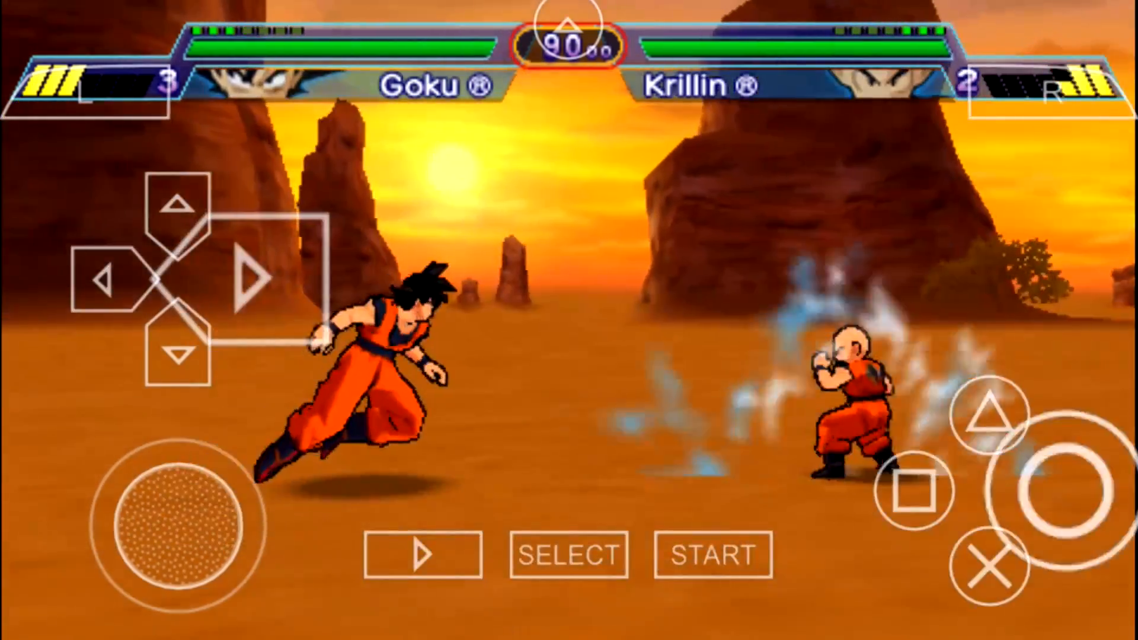
{"action": "left_click", "coordinate": [916, 491]}
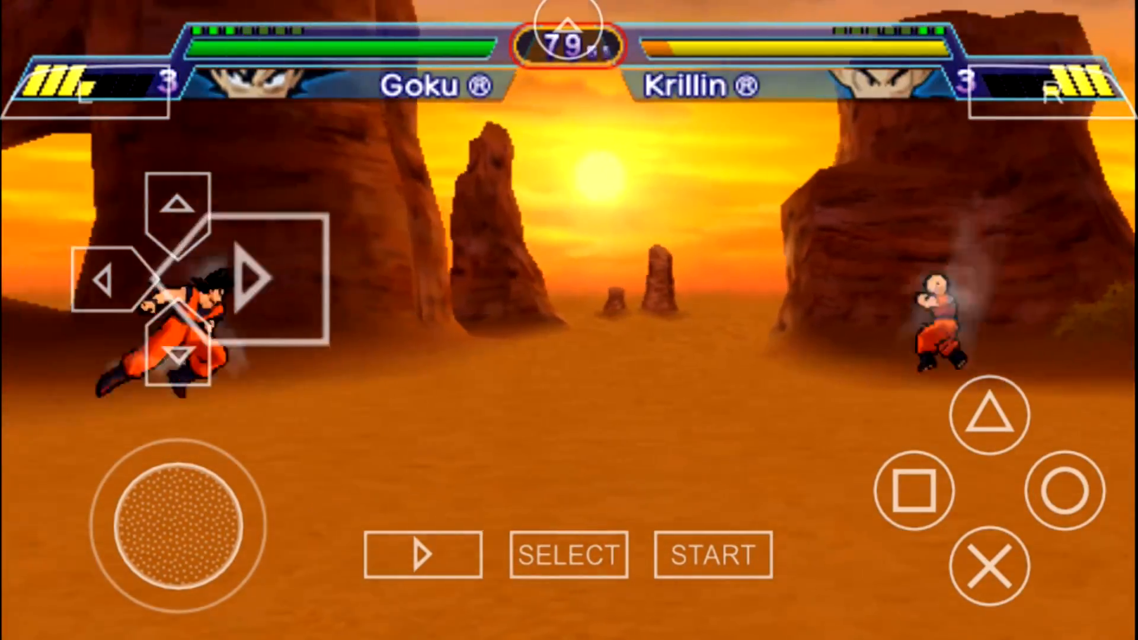
{"action": "left_click", "coordinate": [1065, 487]}
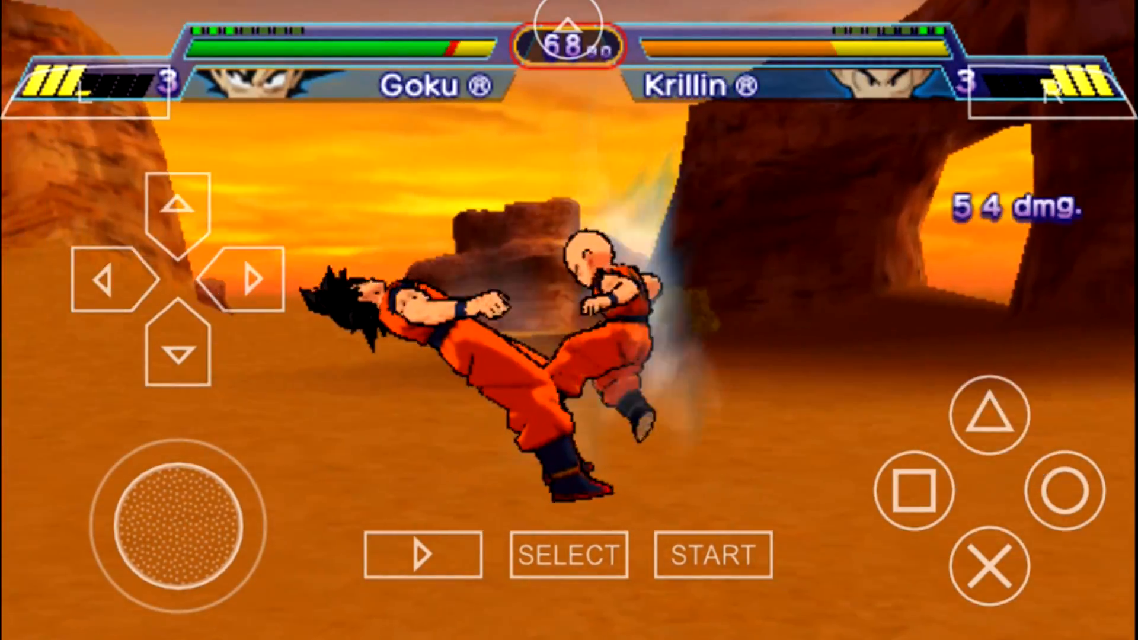
{"action": "left_click", "coordinate": [914, 491]}
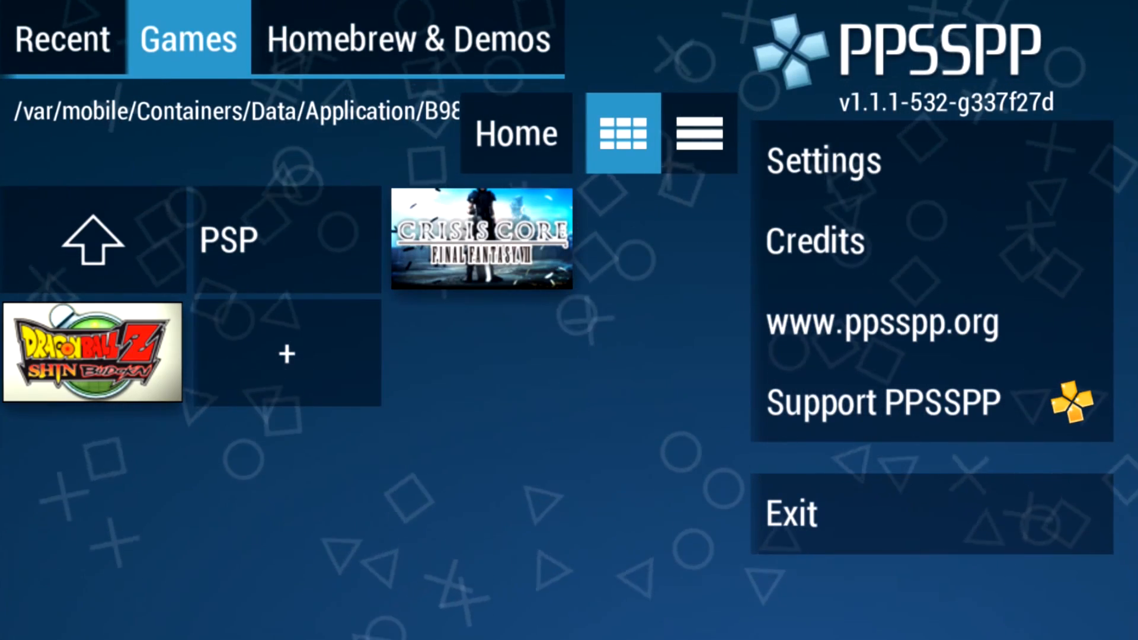
Launch Crisis Core from the games list and move the character around the room
{"action": "left_click", "coordinate": [481, 236]}
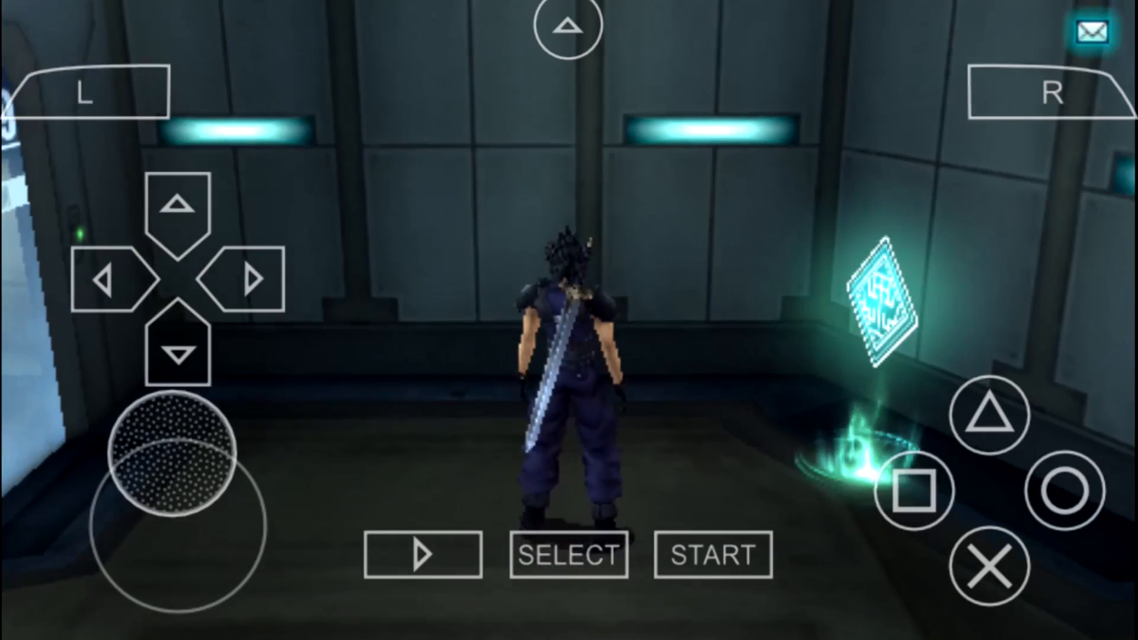
{"action": "left_click_drag", "start_coordinate": [172, 457], "coordinate": [172, 523]}
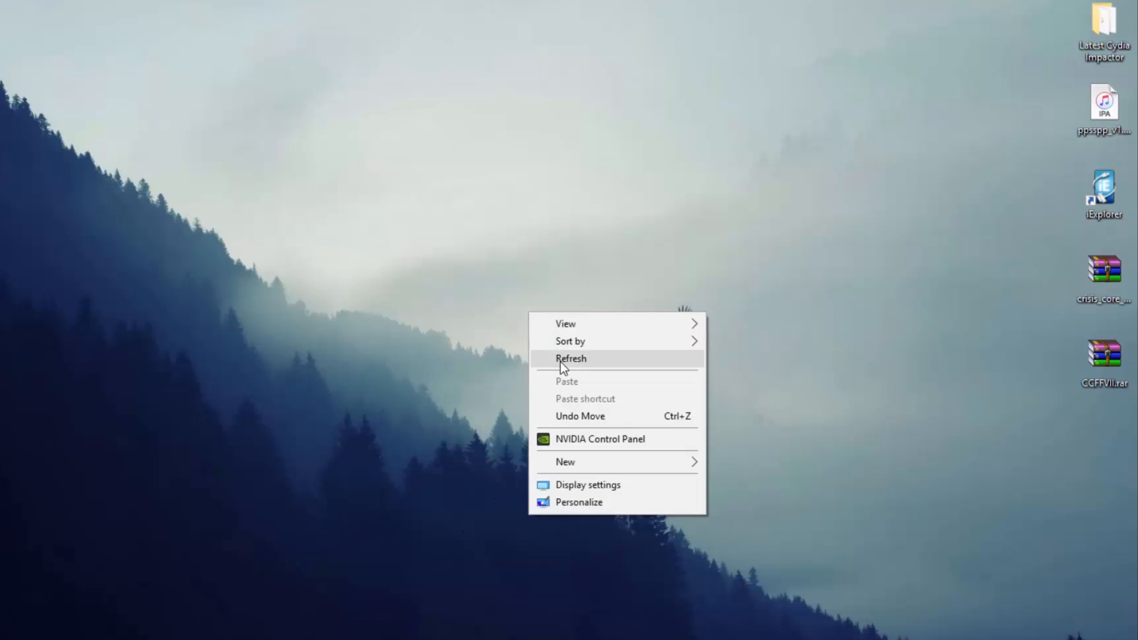
Refresh the desktop, then bring up the iExplorer download page in Chrome
{"action": "left_click", "coordinate": [572, 358]}
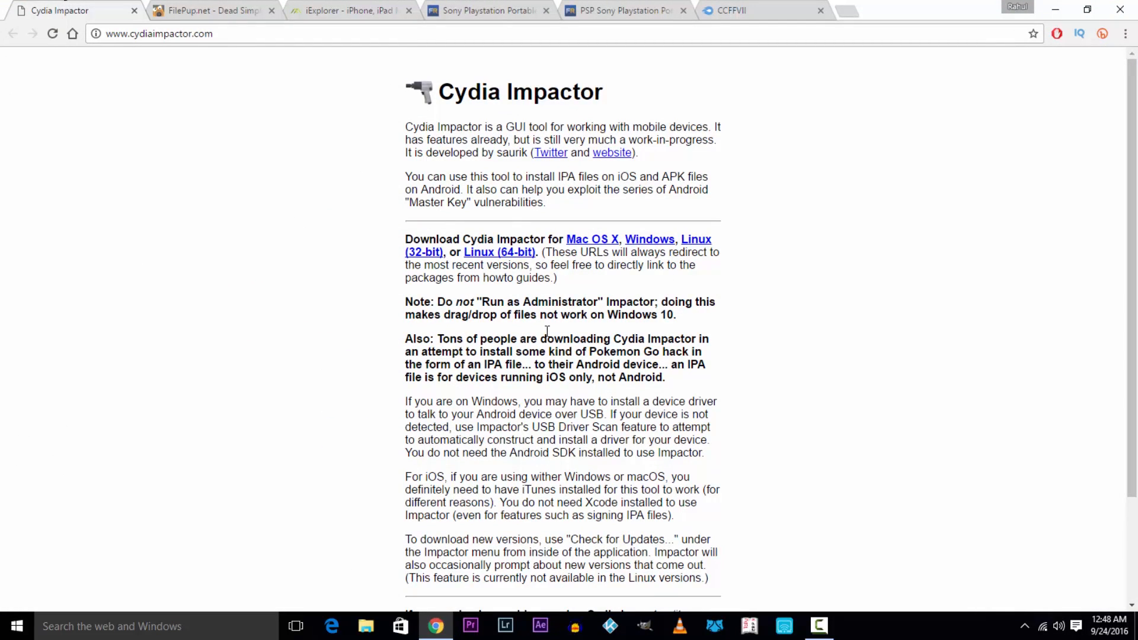
{"action": "key", "text": "ctrl+a"}
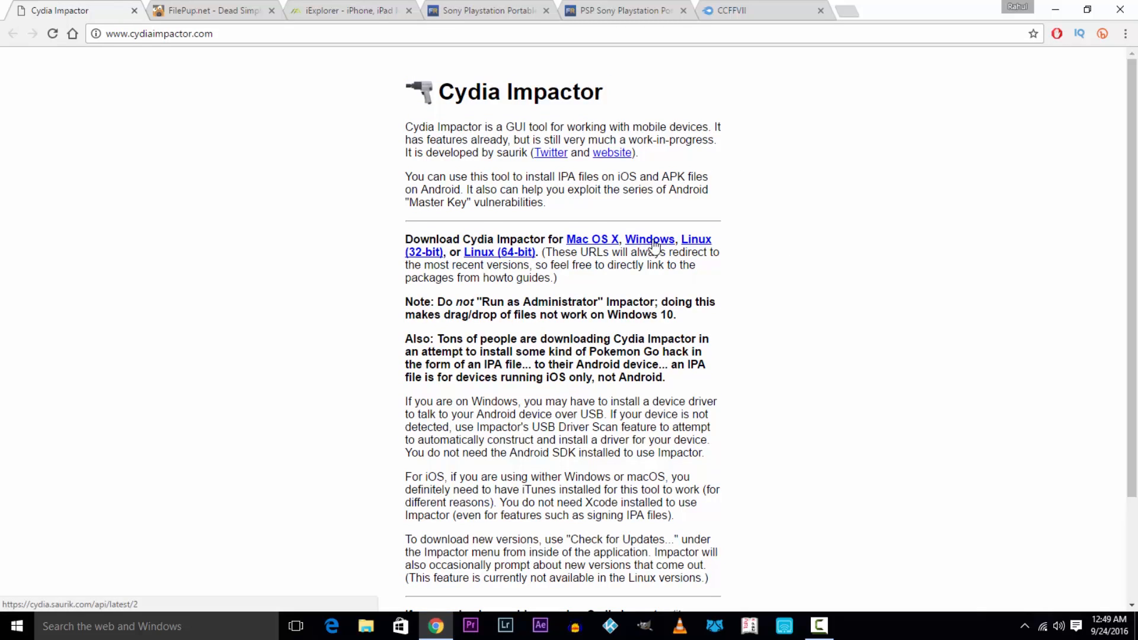
{"action": "mouse_move", "coordinate": [499, 252]}
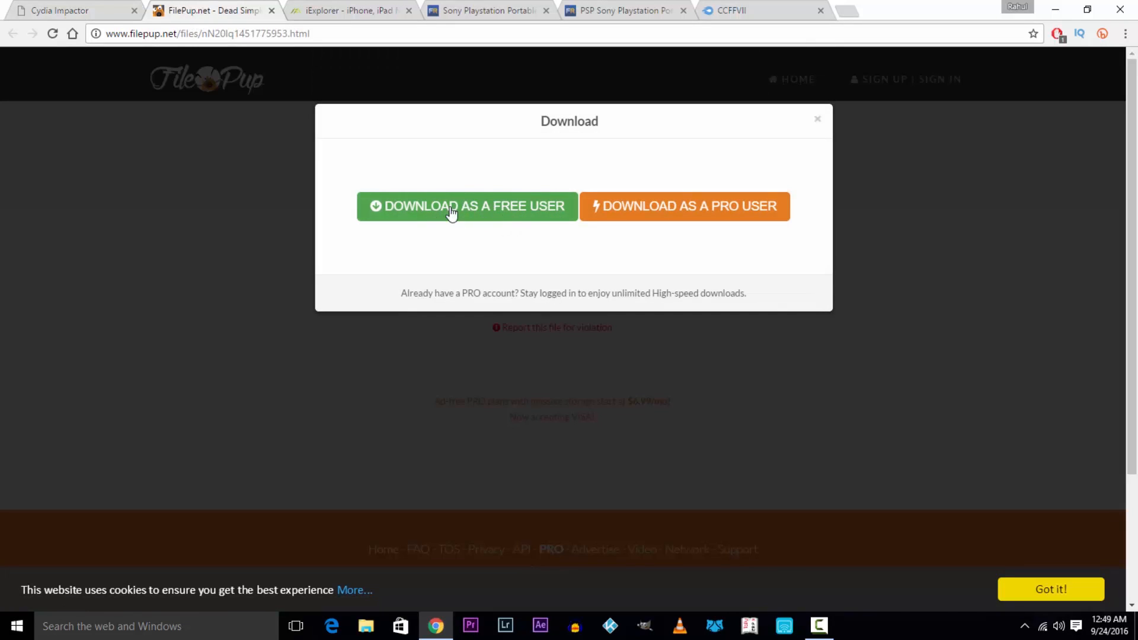
{"action": "mouse_move", "coordinate": [817, 122]}
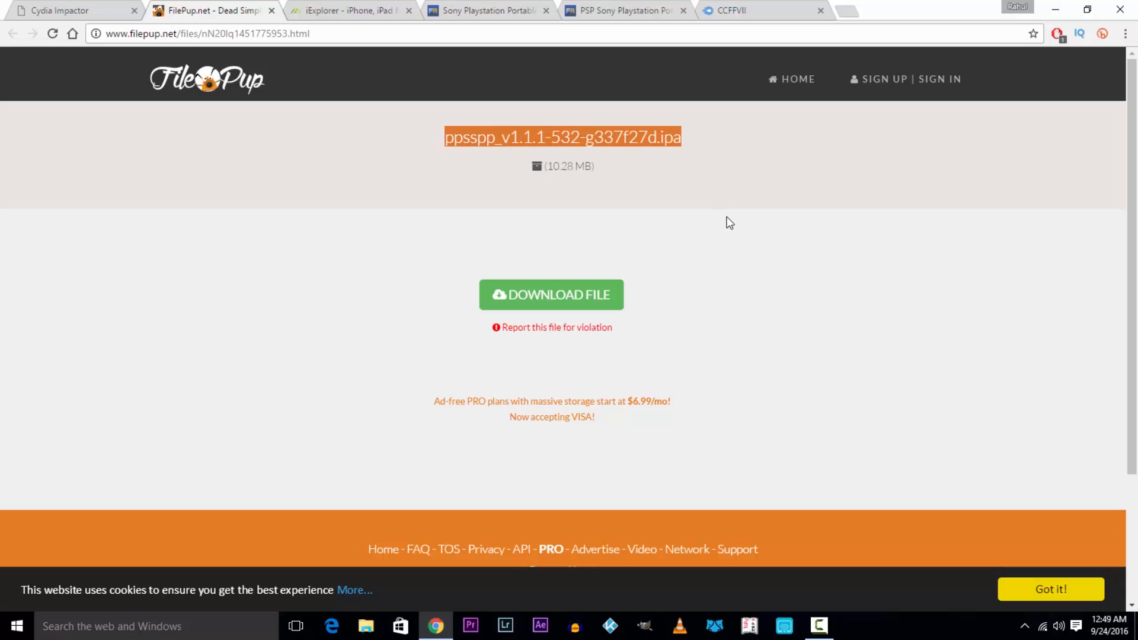
{"action": "left_click", "coordinate": [348, 11]}
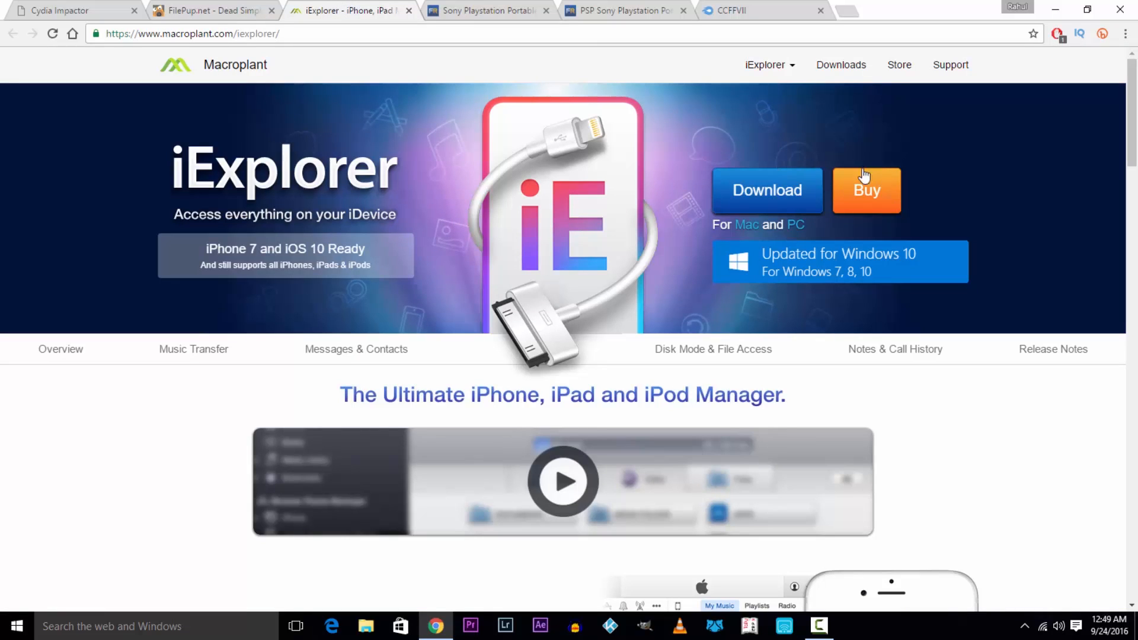
{"action": "mouse_move", "coordinate": [801, 167]}
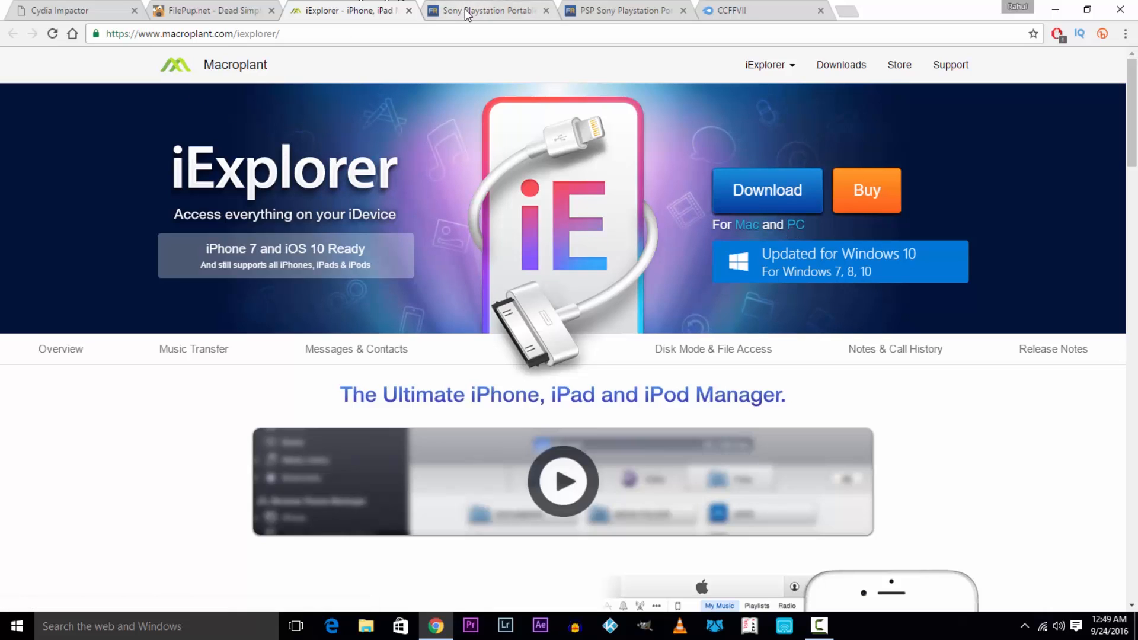
Browse FreeROMs' PSP section and start downloading the Dragon Ball Z - Shin Budokai ROM
{"action": "left_click", "coordinate": [486, 11]}
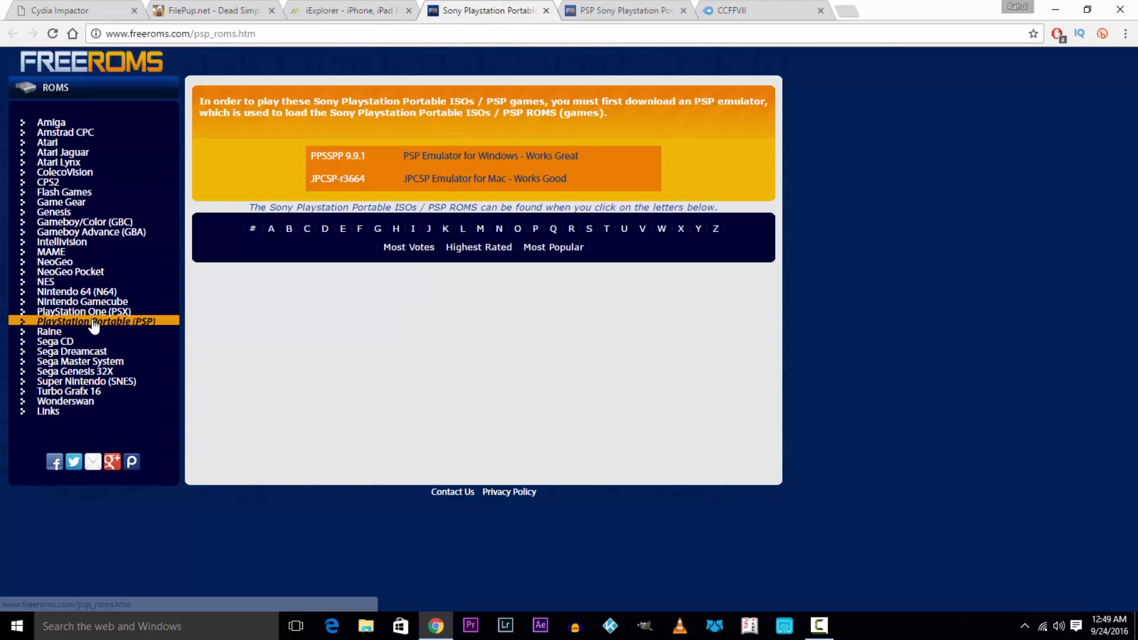
{"action": "left_click", "coordinate": [360, 229]}
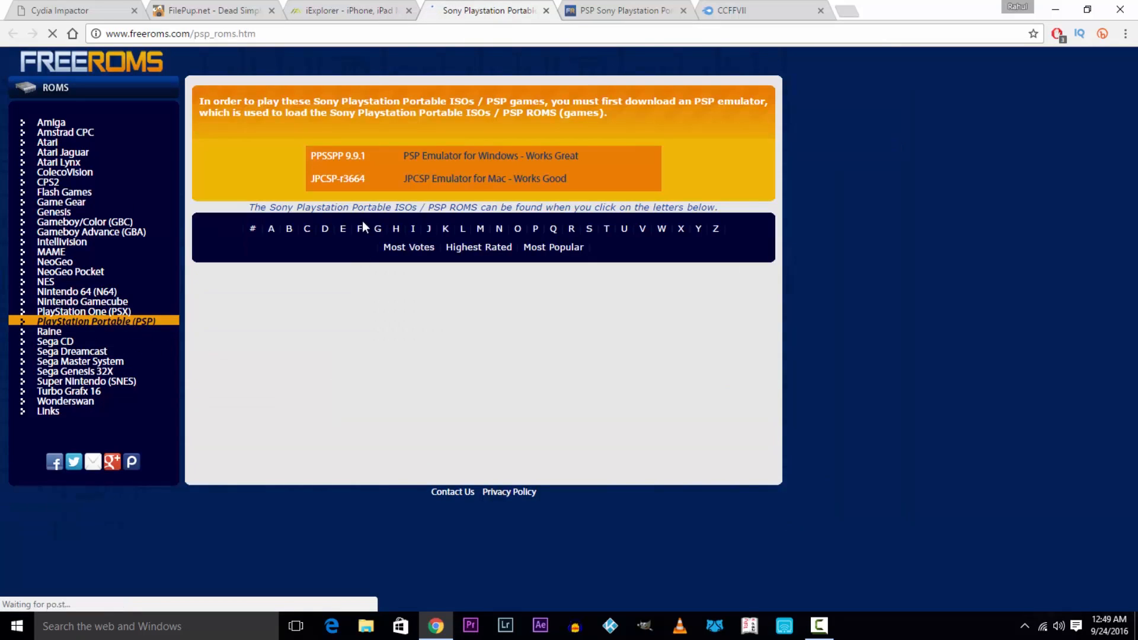
{"action": "left_click", "coordinate": [325, 229]}
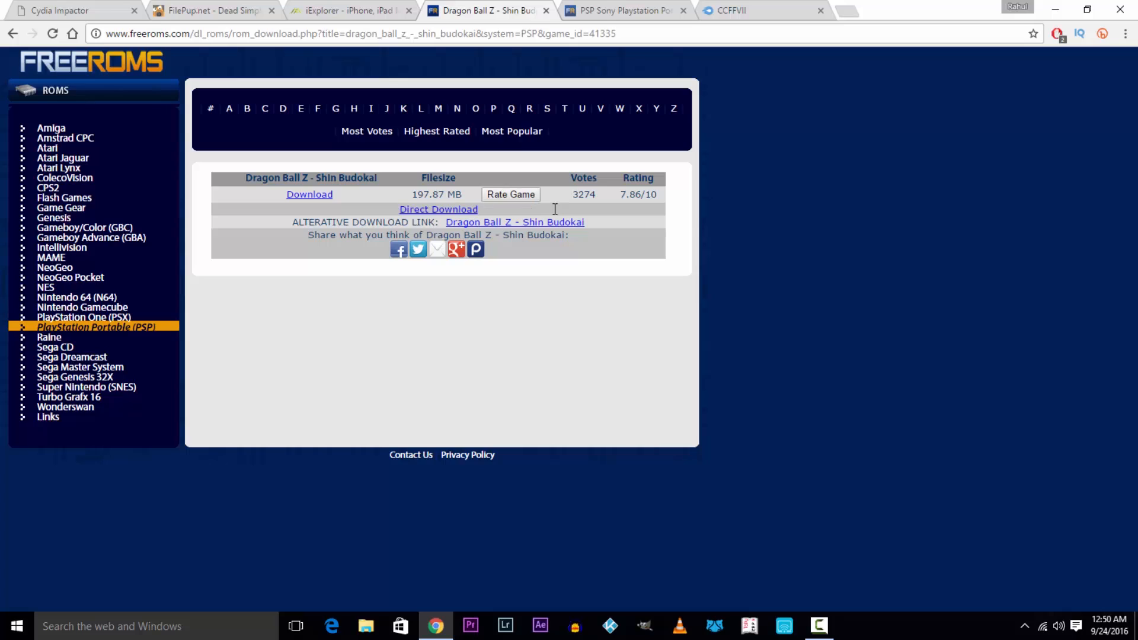
{"action": "left_click", "coordinate": [620, 11]}
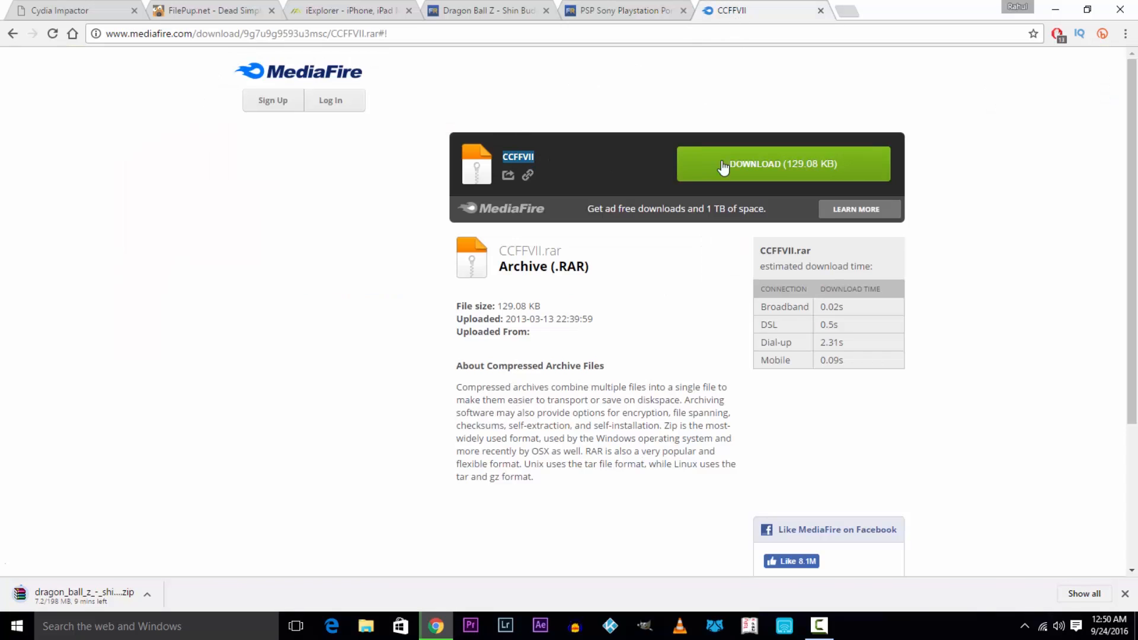
{"action": "mouse_move", "coordinate": [783, 175]}
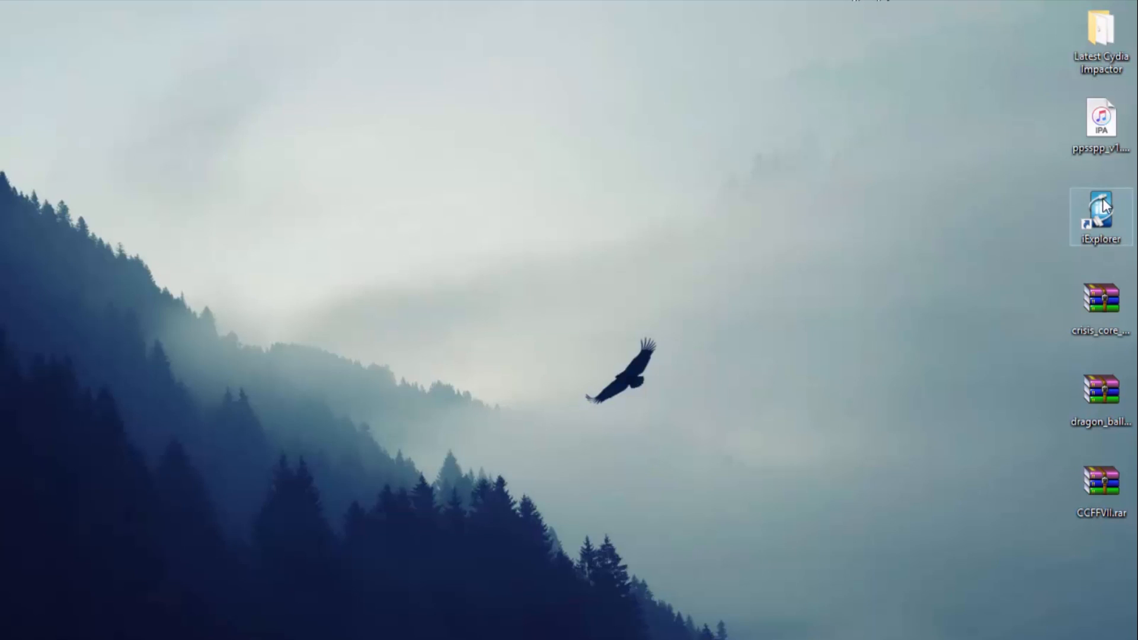
Launch iExplorer from the desktop and run Impactor.exe, confirming the unverified program
{"action": "double_click", "coordinate": [1100, 216]}
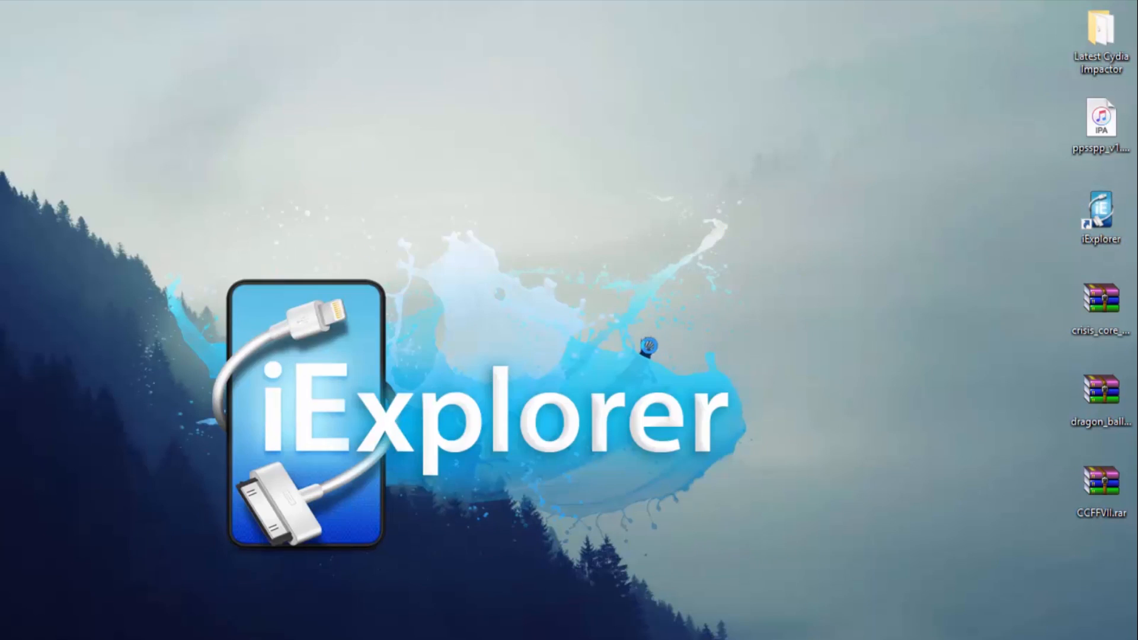
{"action": "double_click", "coordinate": [905, 152]}
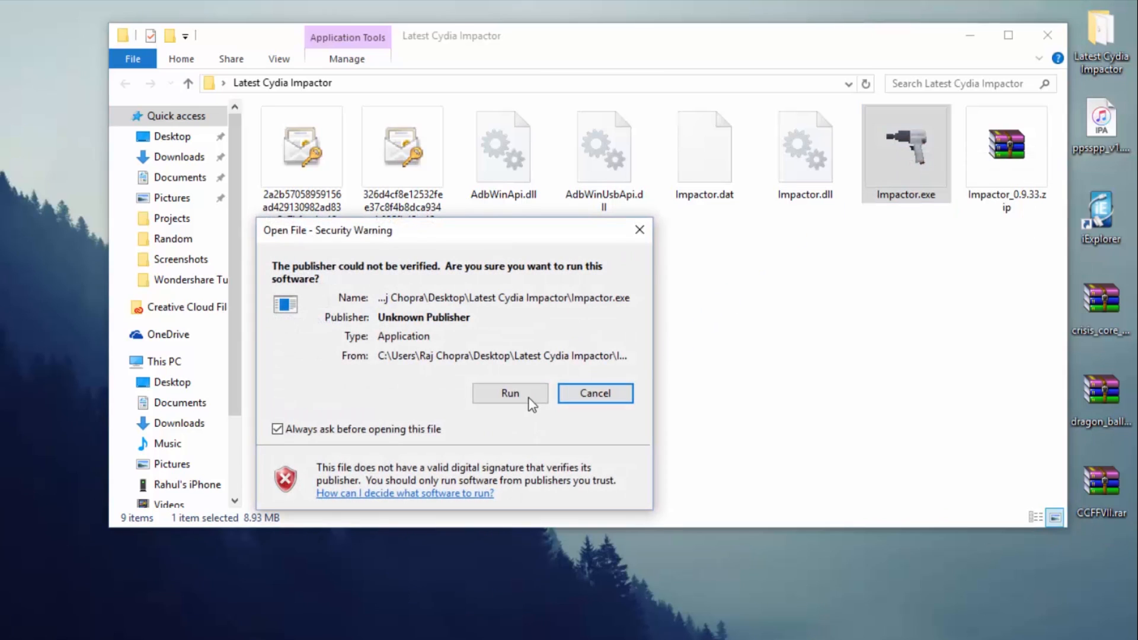
{"action": "left_click", "coordinate": [510, 393]}
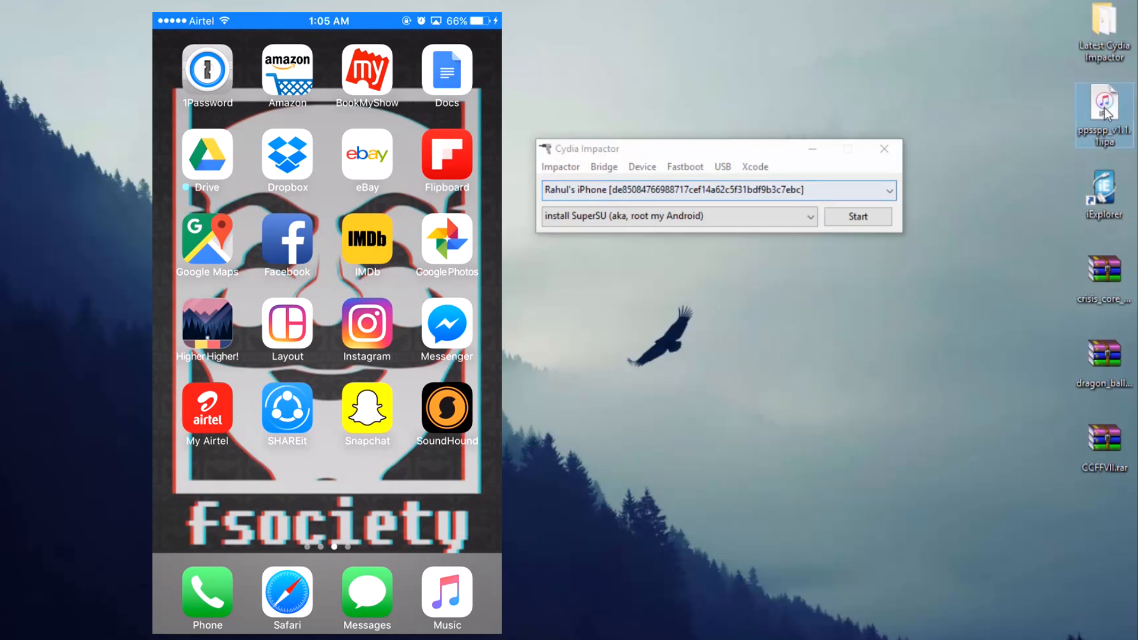
Sign in with Apple ID 'rahulrajchopra' and its password so Cydia Impactor installs PPSSPP on the iPhone
{"action": "left_click", "coordinate": [858, 216]}
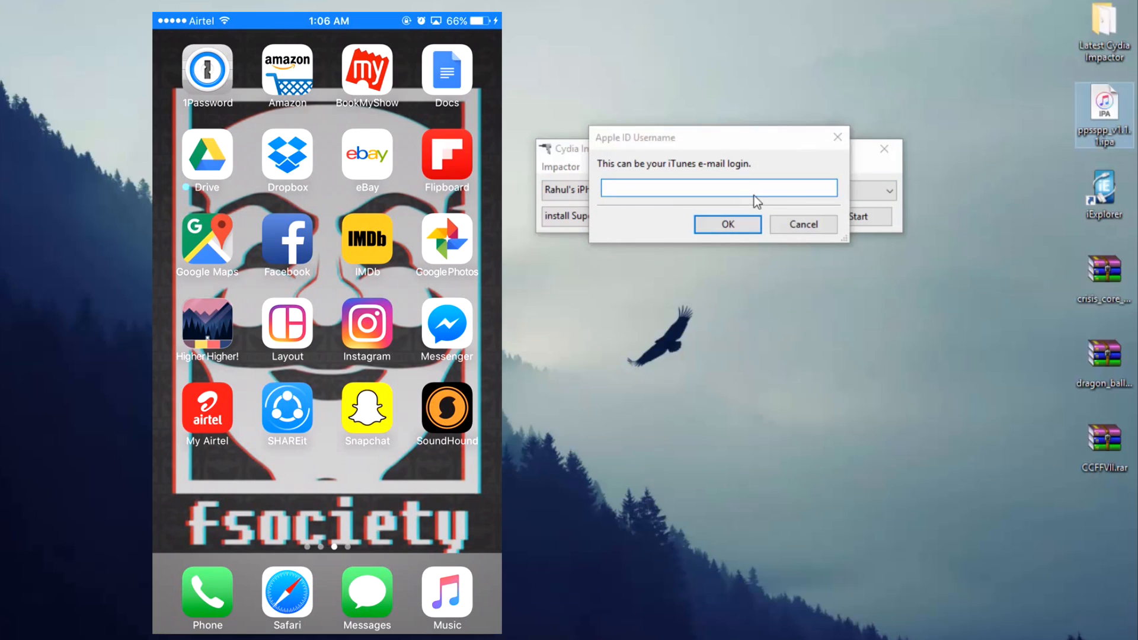
{"action": "type", "text": "r"}
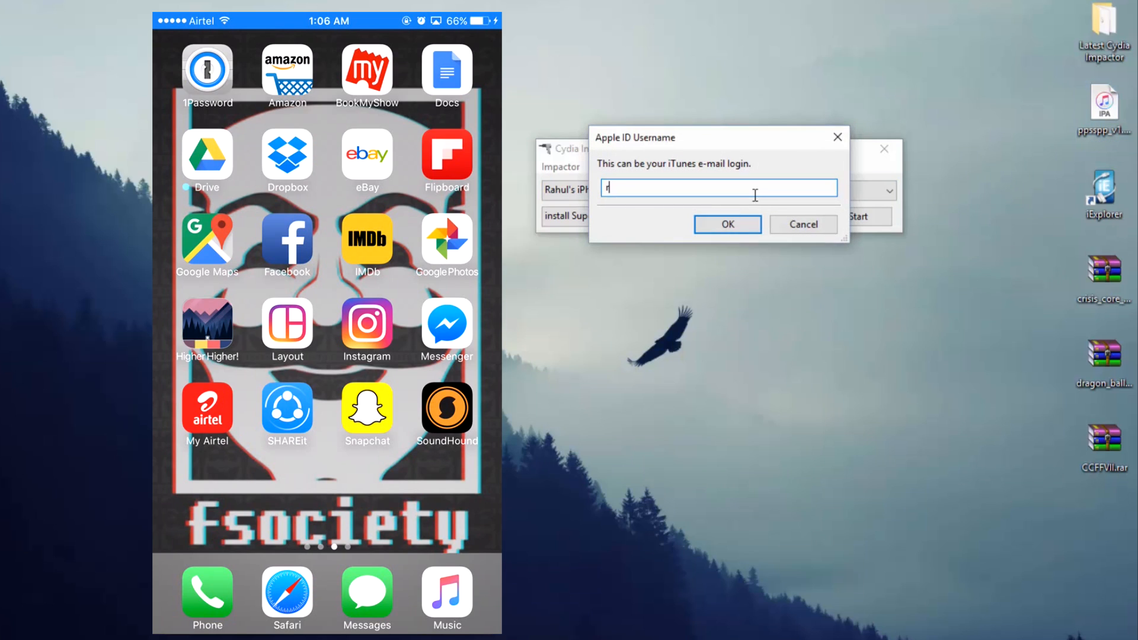
{"action": "type", "text": "ahulrajchopra"}
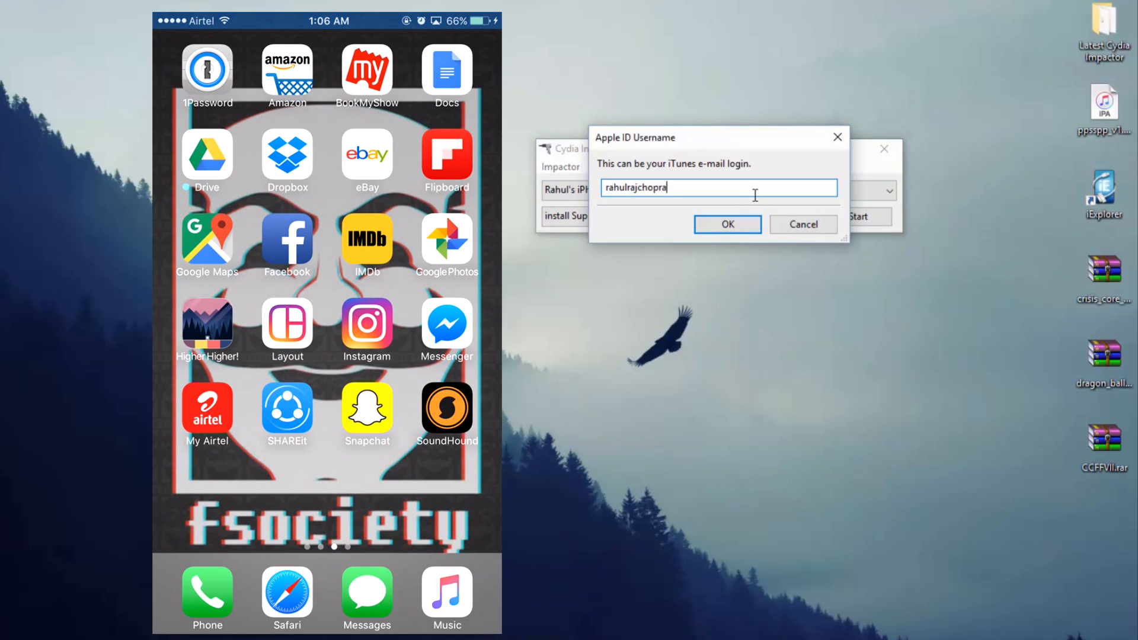
{"action": "left_click", "coordinate": [727, 224]}
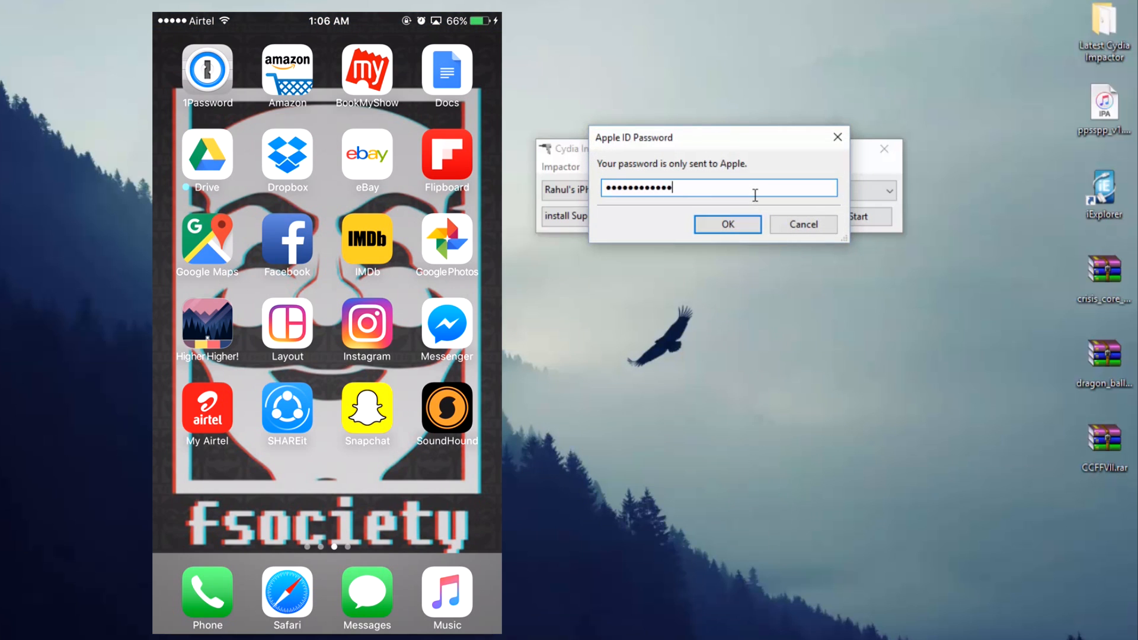
{"action": "left_click", "coordinate": [727, 224]}
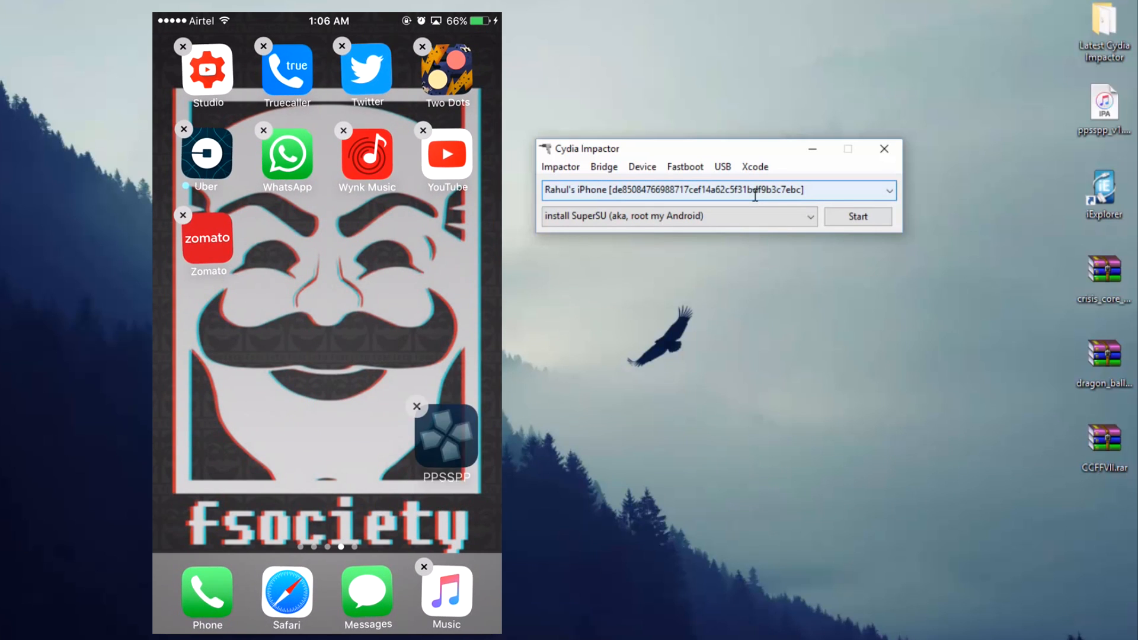
{"action": "left_click_drag", "start_coordinate": [447, 439], "coordinate": [287, 239]}
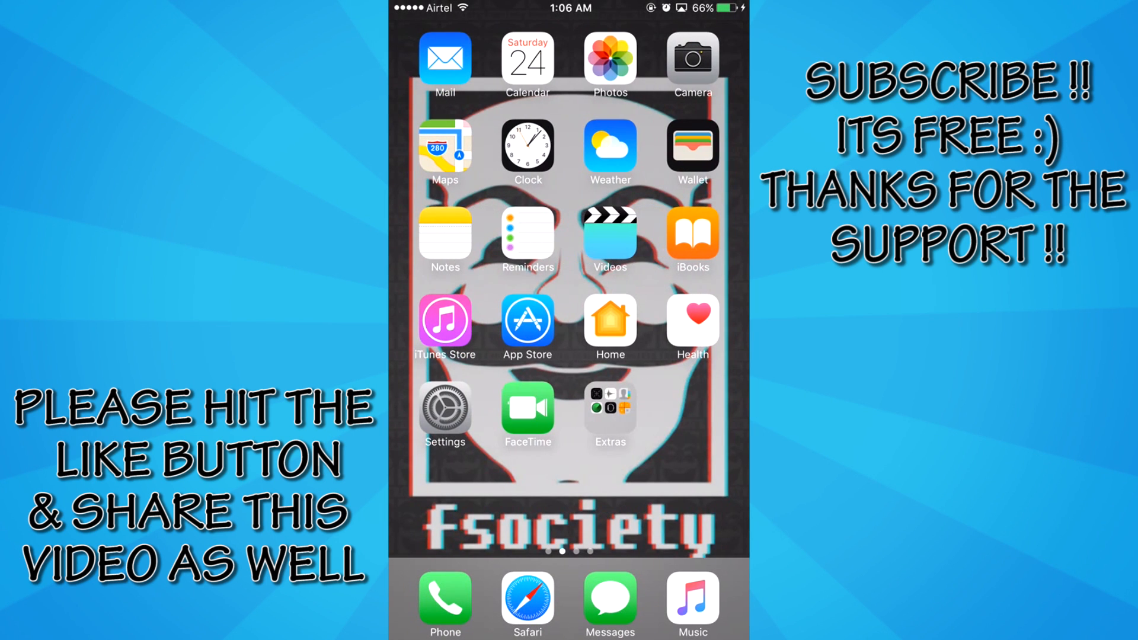
In Settings > General > Device Management, trust the developer profile so PPSSPP can run
{"action": "left_click", "coordinate": [445, 407]}
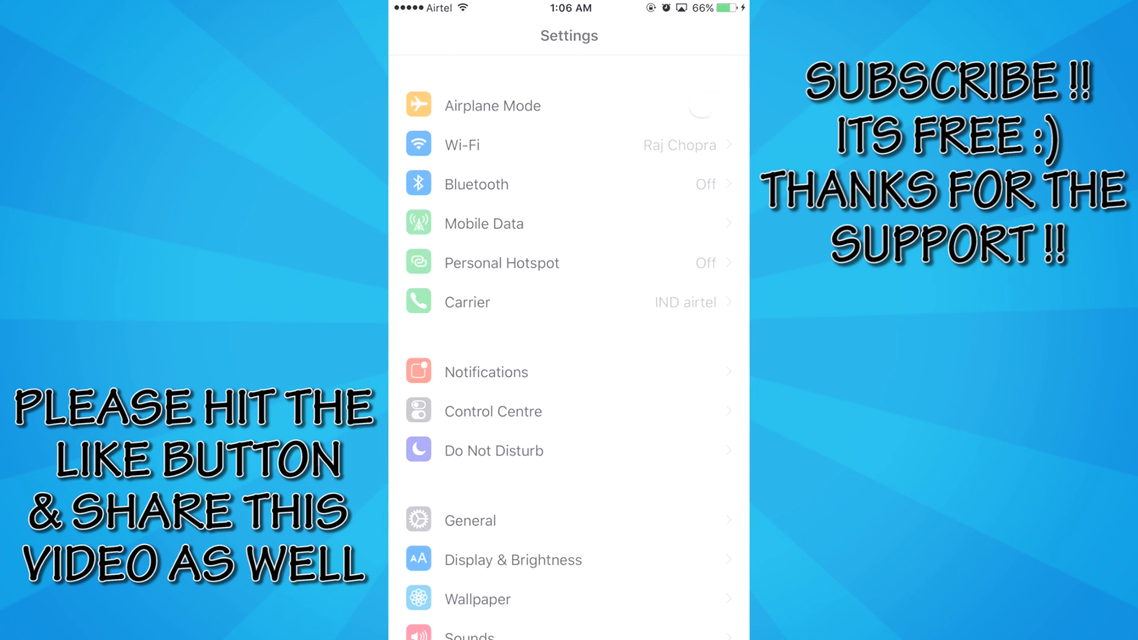
{"action": "left_click", "coordinate": [469, 521]}
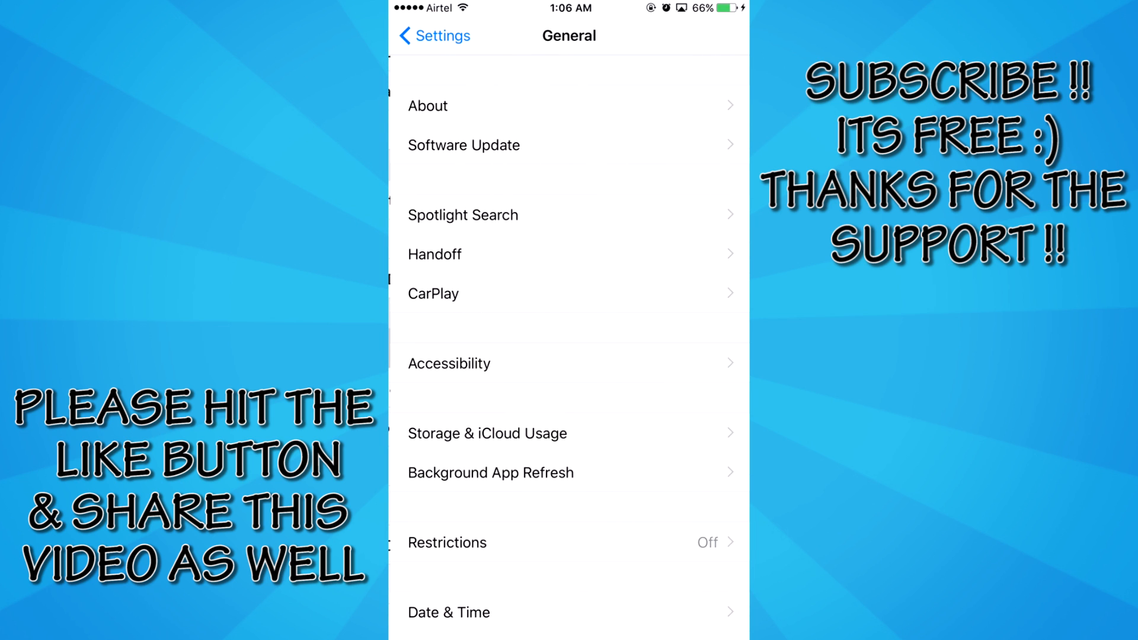
{"action": "scroll", "scroll_direction": "down", "scroll_amount": 3}
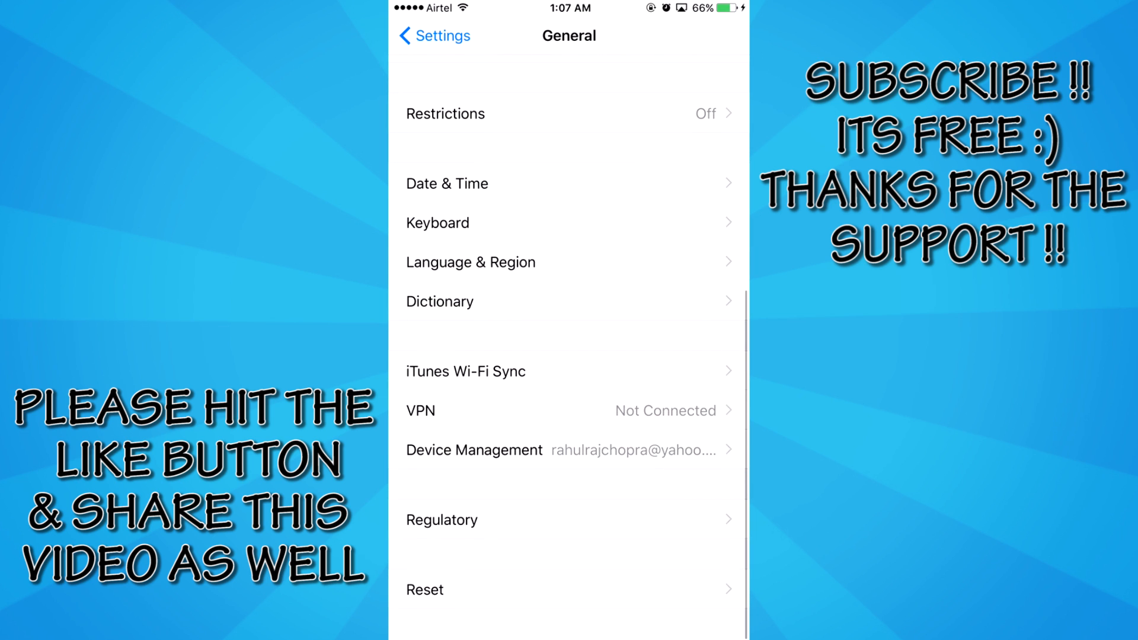
{"action": "left_click", "coordinate": [473, 451]}
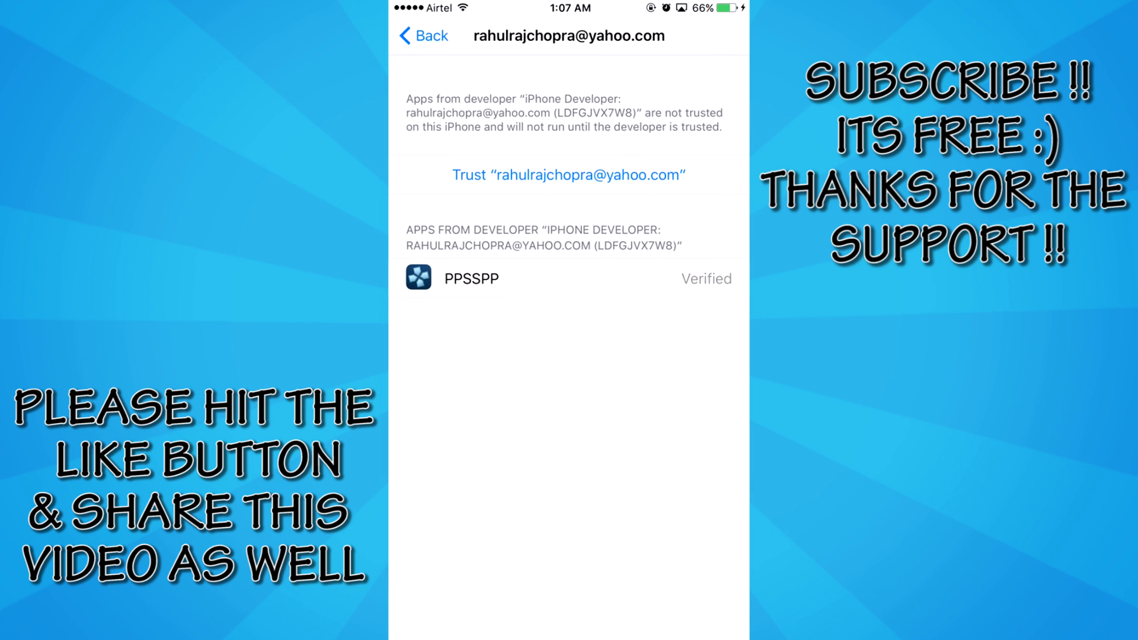
{"action": "left_click", "coordinate": [570, 176]}
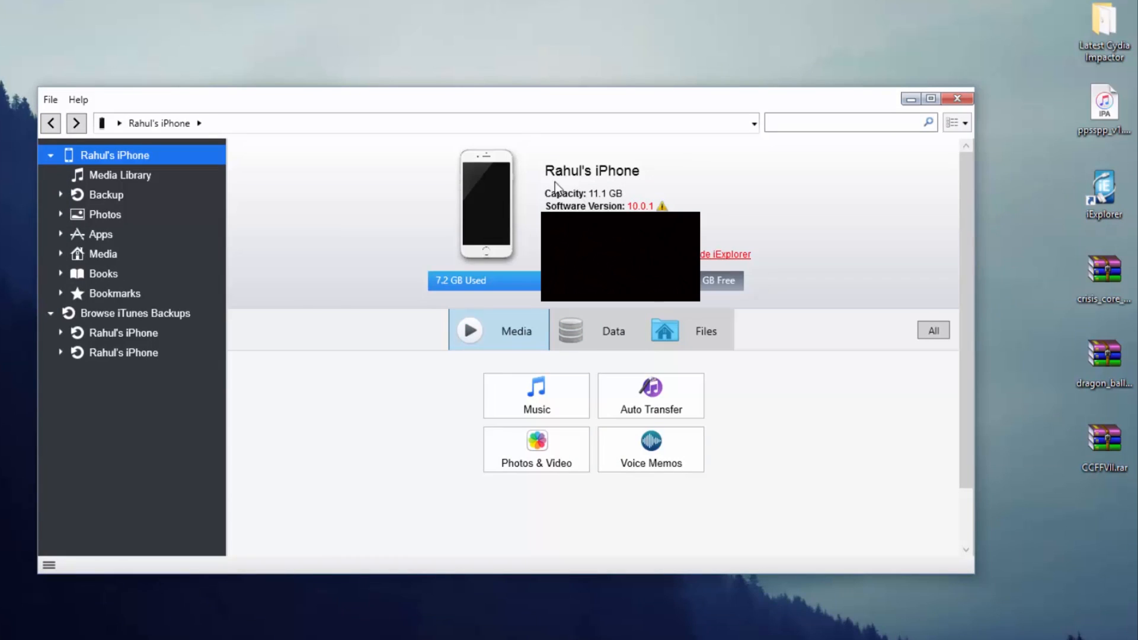
Browse the iPhone's apps in iExplorer to PPSSPP's Documents folder
{"action": "left_click", "coordinate": [99, 234]}
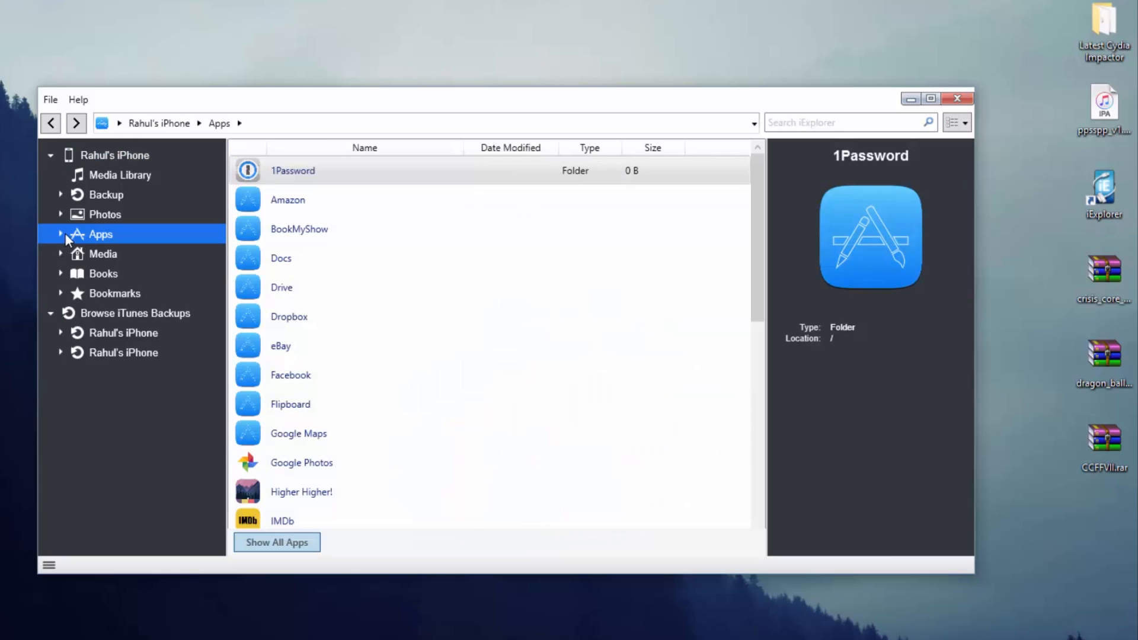
{"action": "scroll", "scroll_direction": "down", "scroll_amount": 3}
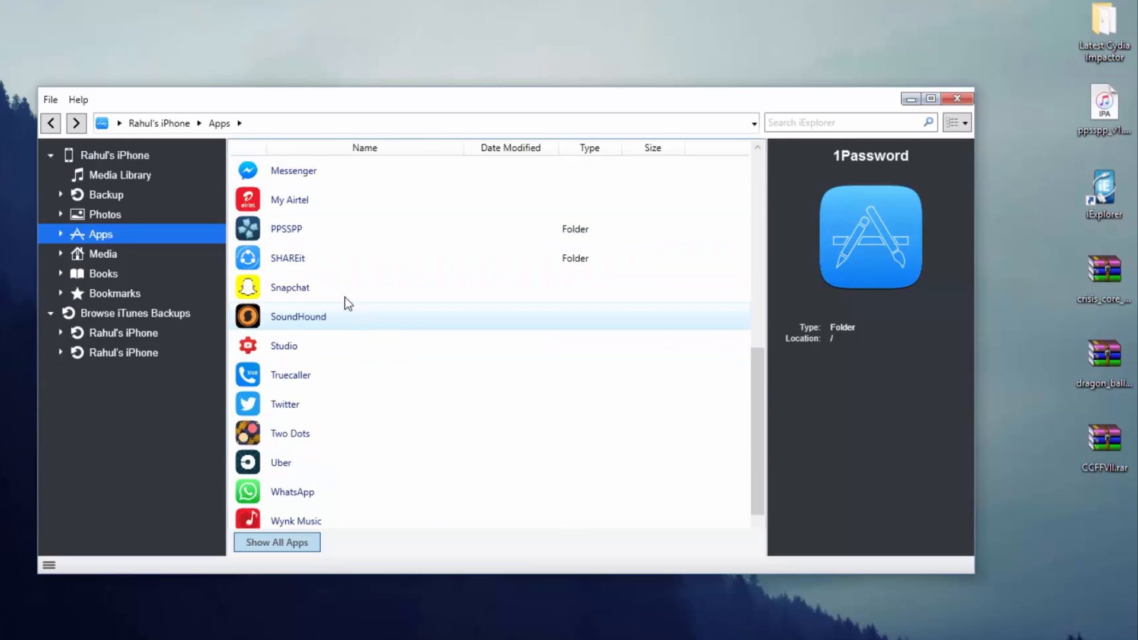
{"action": "double_click", "coordinate": [286, 229]}
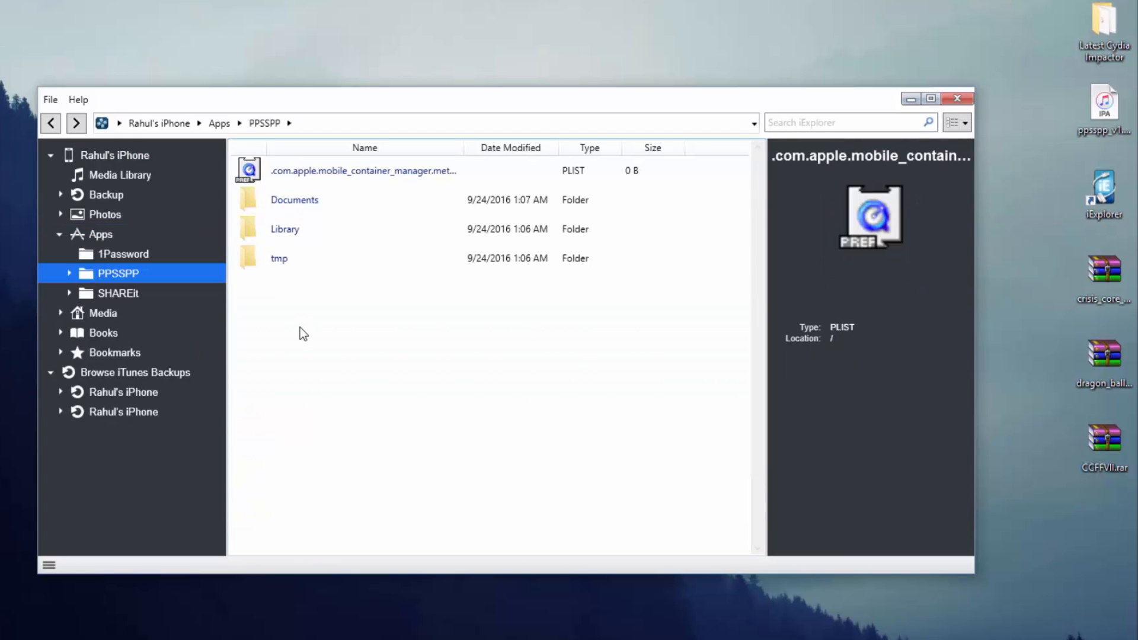
{"action": "double_click", "coordinate": [294, 199]}
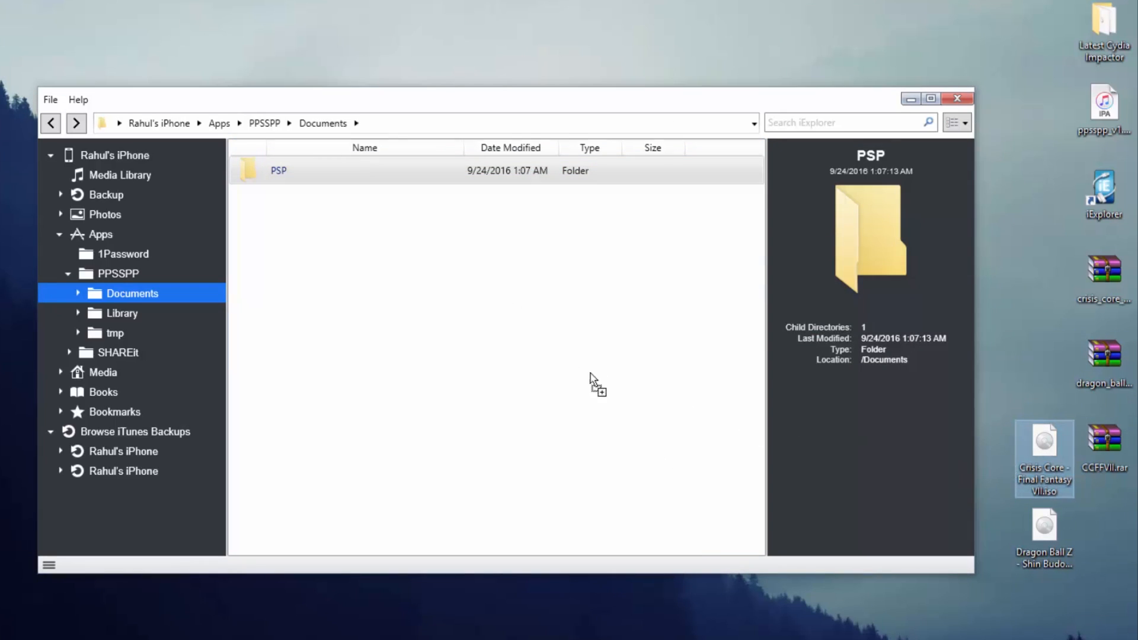
Copy the Crisis Core and Dragon Ball Z ISOs into Documents, then view its PSP folder
{"action": "left_click_drag", "start_coordinate": [1044, 458], "coordinate": [496, 169]}
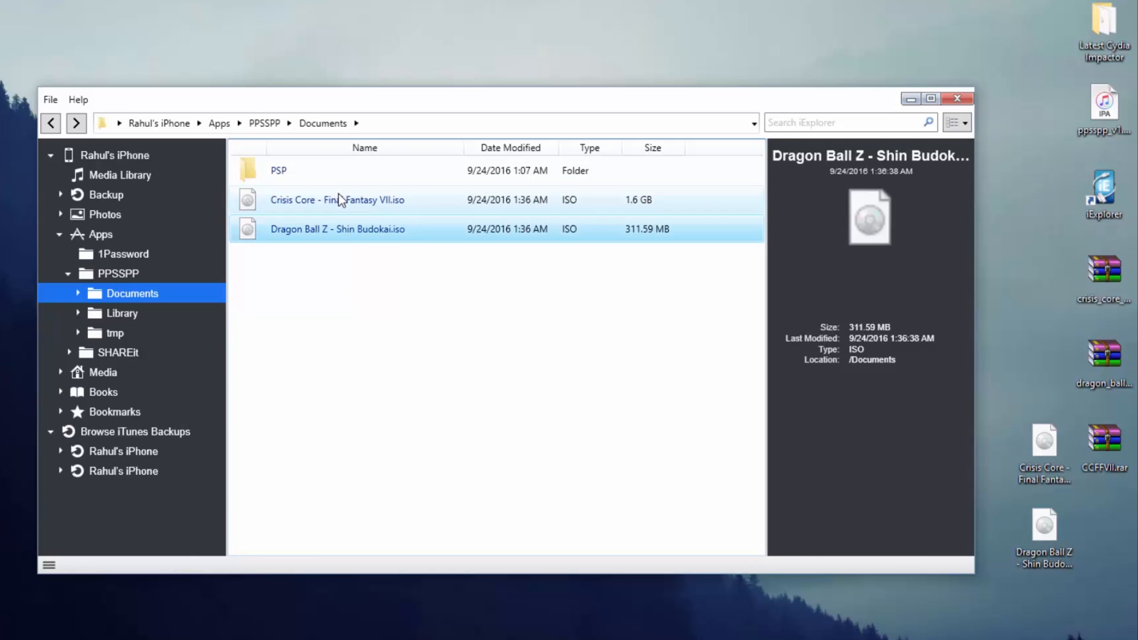
{"action": "double_click", "coordinate": [277, 169]}
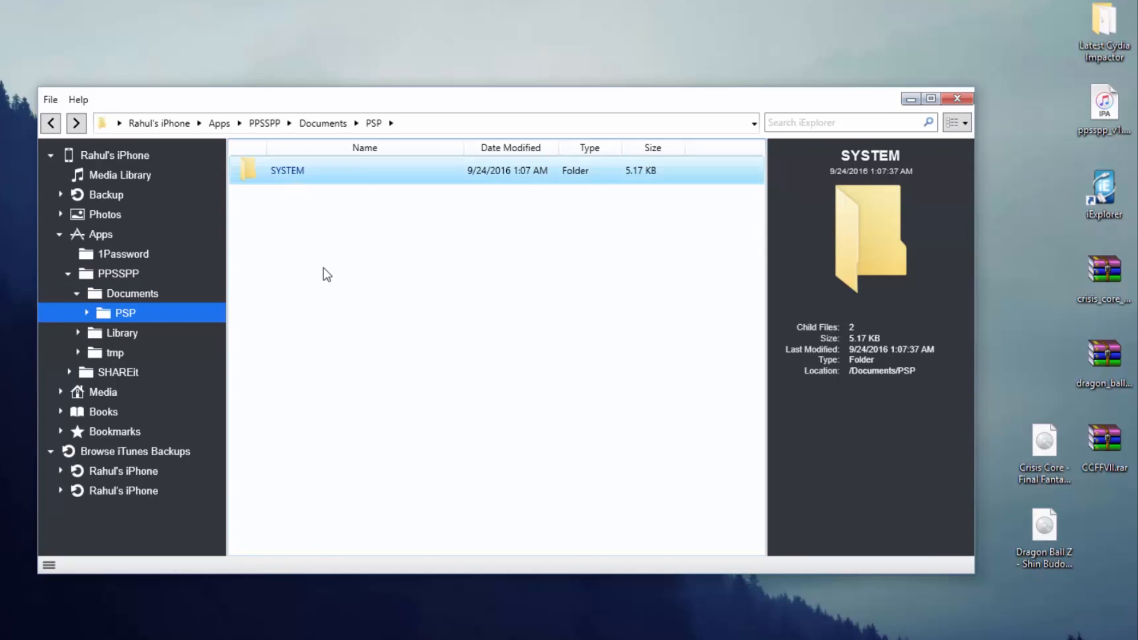
{"action": "mouse_move", "coordinate": [383, 357]}
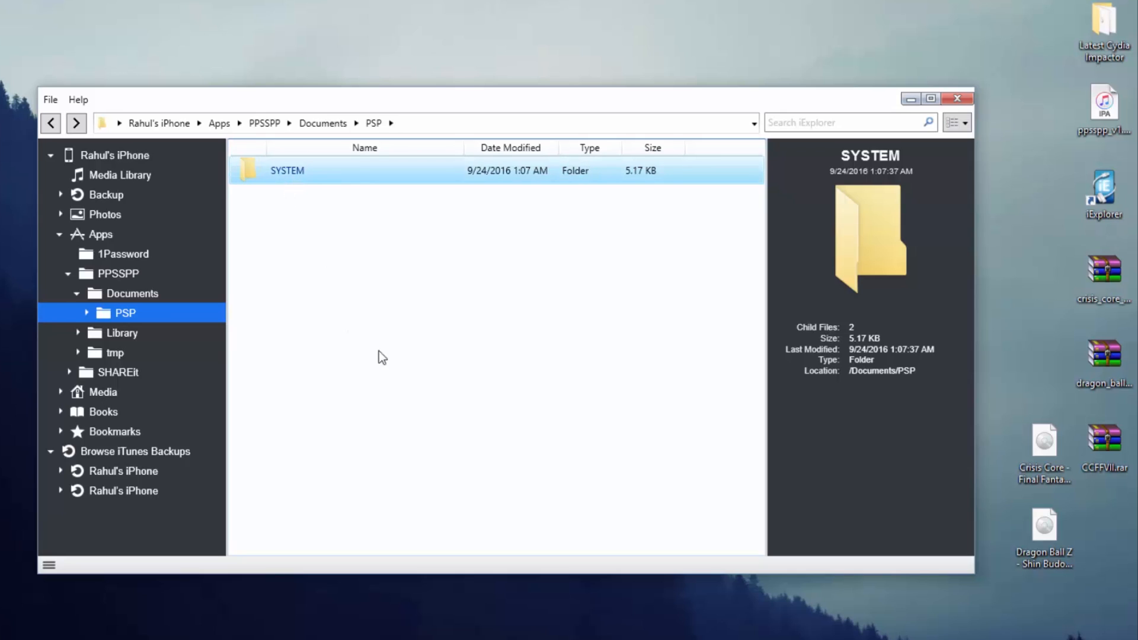
{"action": "mouse_move", "coordinate": [358, 276]}
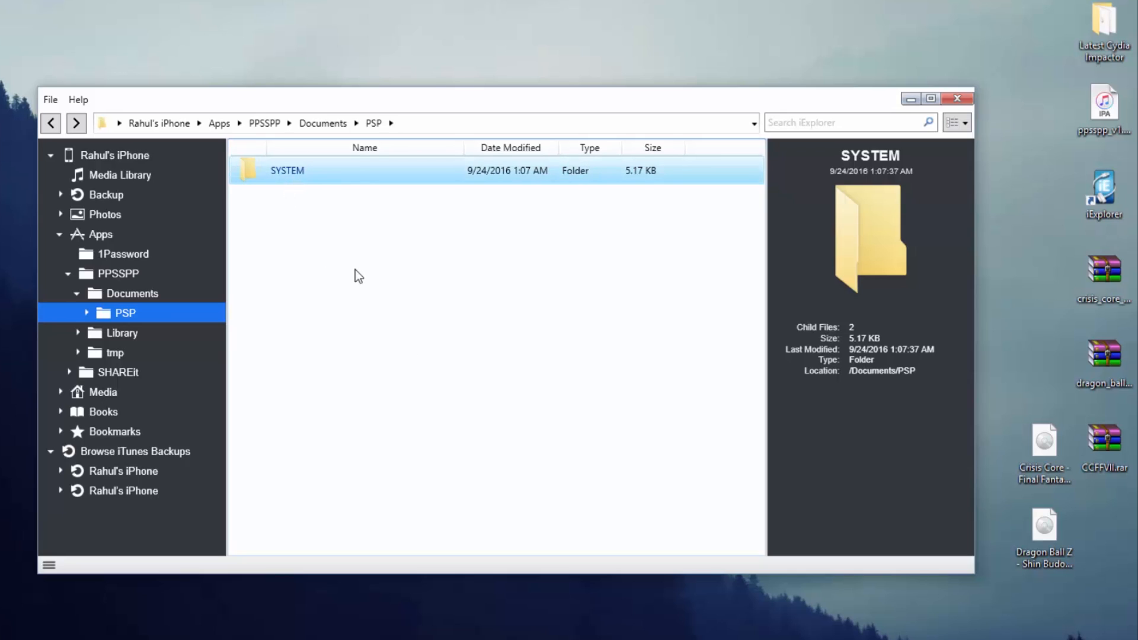
{"action": "mouse_move", "coordinate": [1125, 487]}
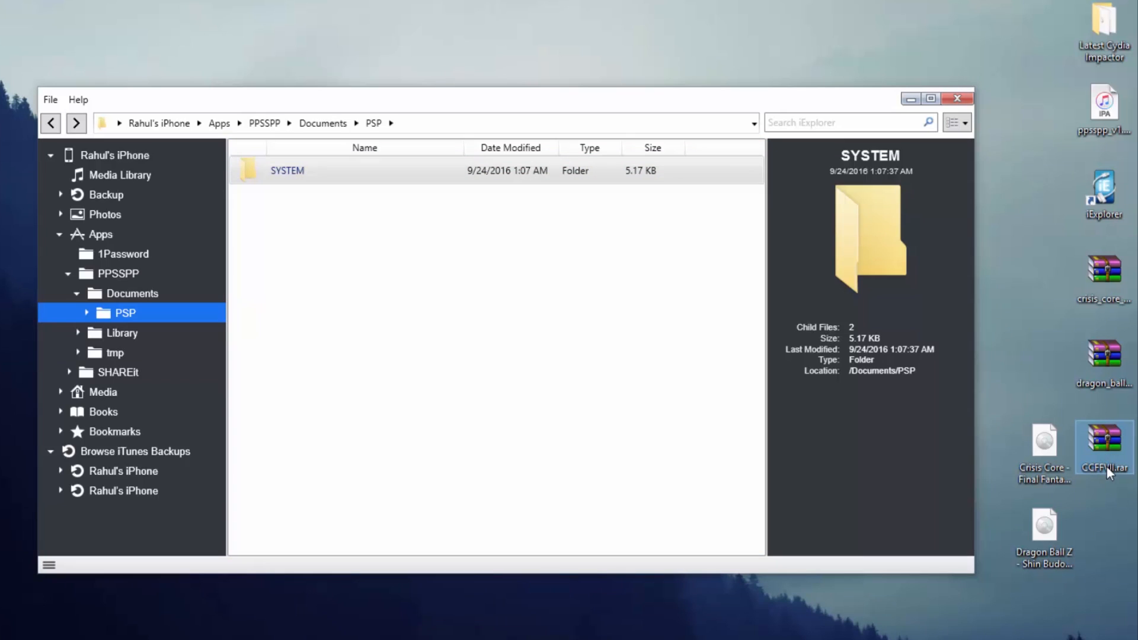
{"action": "mouse_move", "coordinate": [1110, 467]}
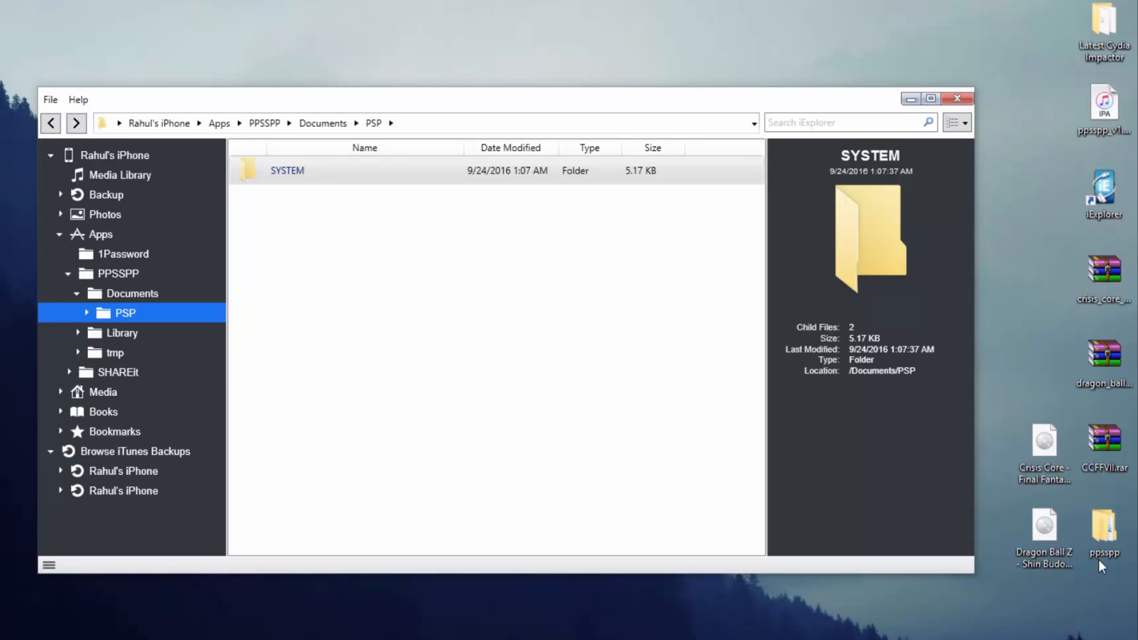
Move the SAVEDATA folder from ppsspp > MemStick > PSP onto the desktop and close the window
{"action": "double_click", "coordinate": [1104, 530]}
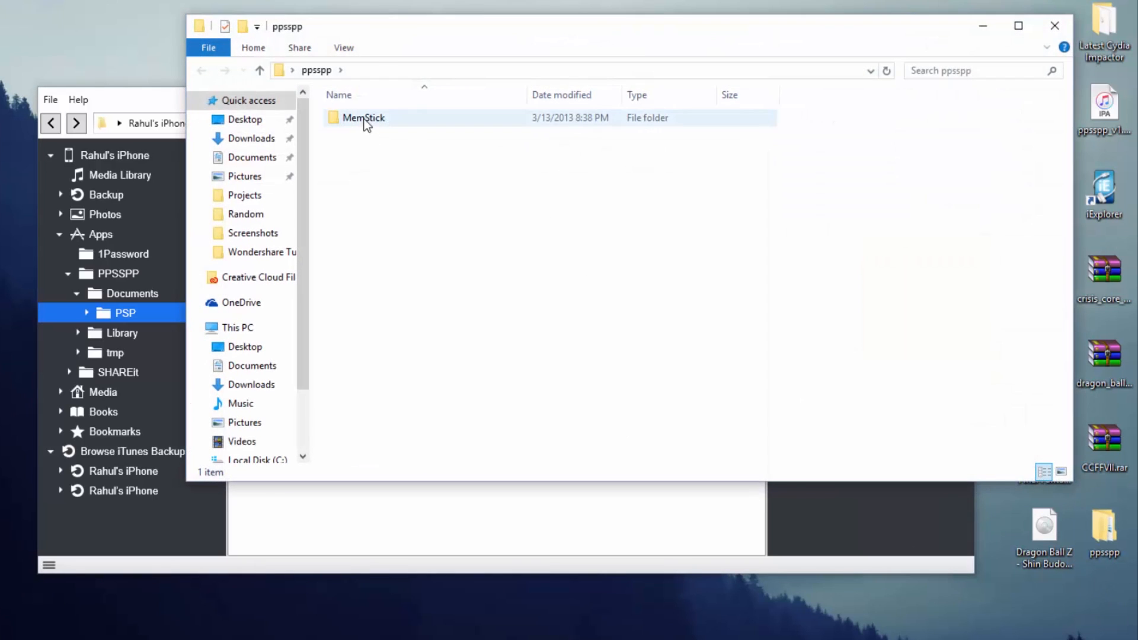
{"action": "double_click", "coordinate": [363, 117]}
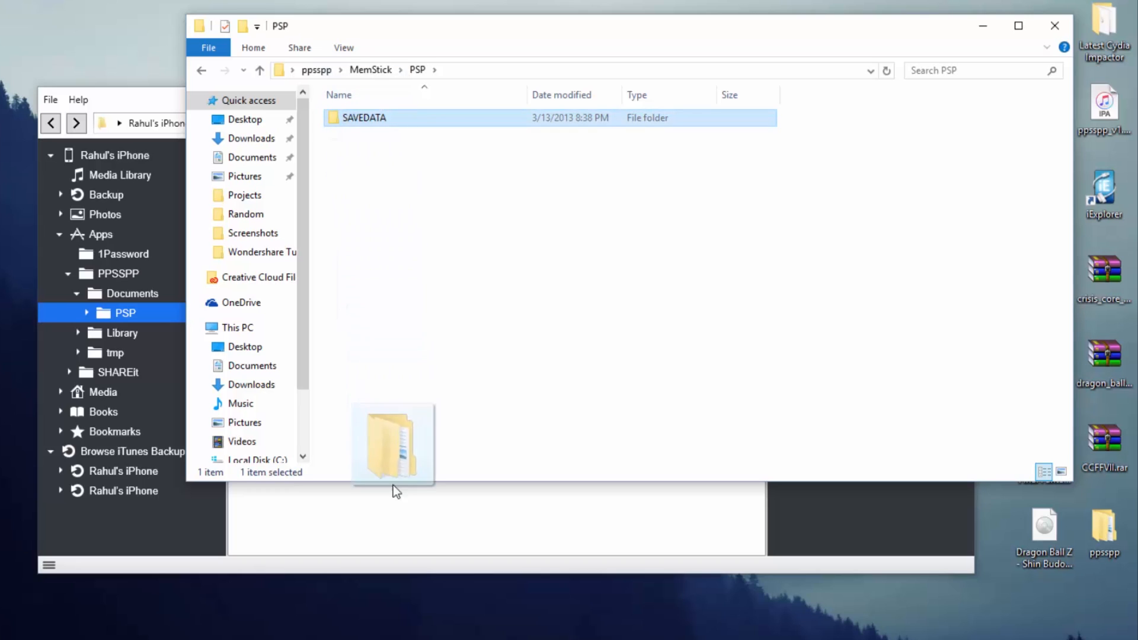
{"action": "left_click_drag", "start_coordinate": [393, 443], "coordinate": [1044, 613]}
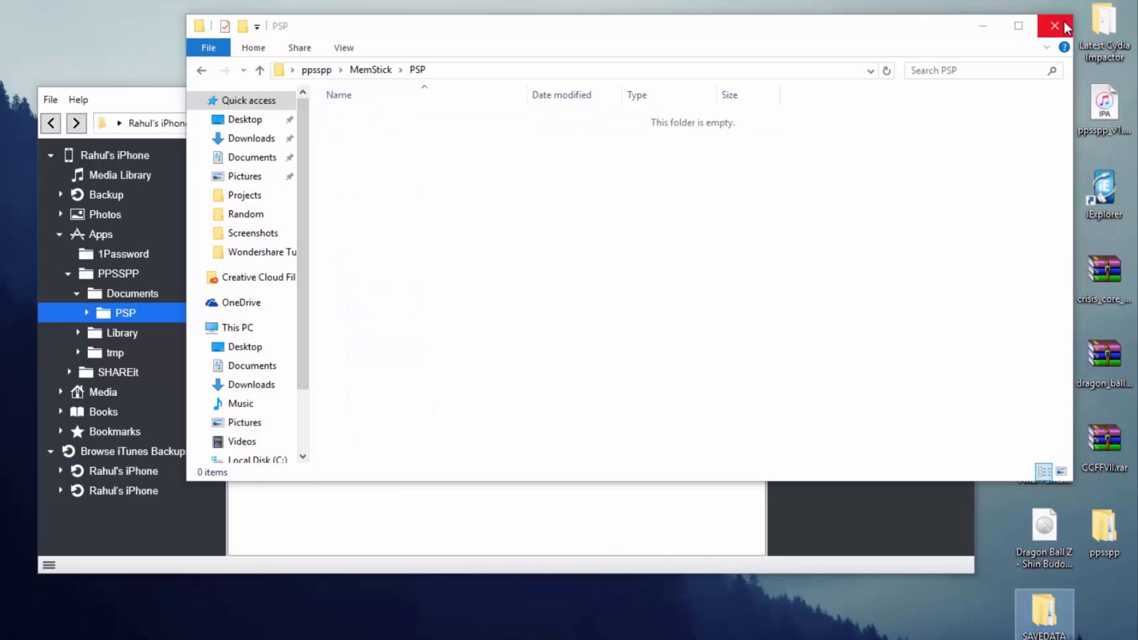
{"action": "left_click", "coordinate": [1056, 25]}
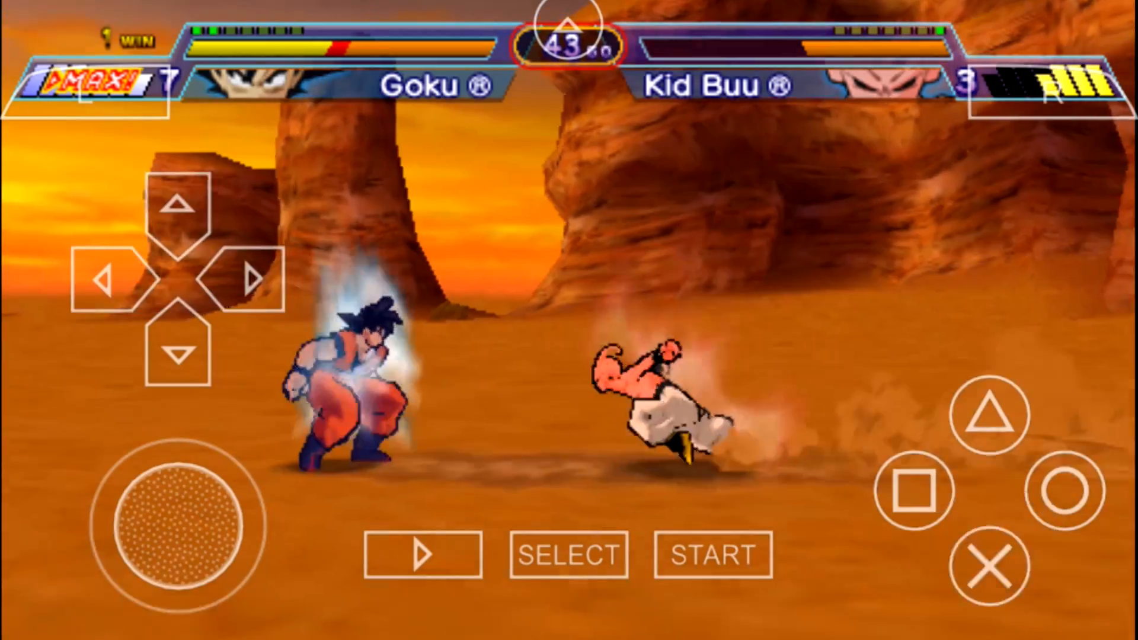
Make Goku attack Kid Buu in the Dragon Ball Z Shin Budokai fight
{"action": "left_click", "coordinate": [993, 567]}
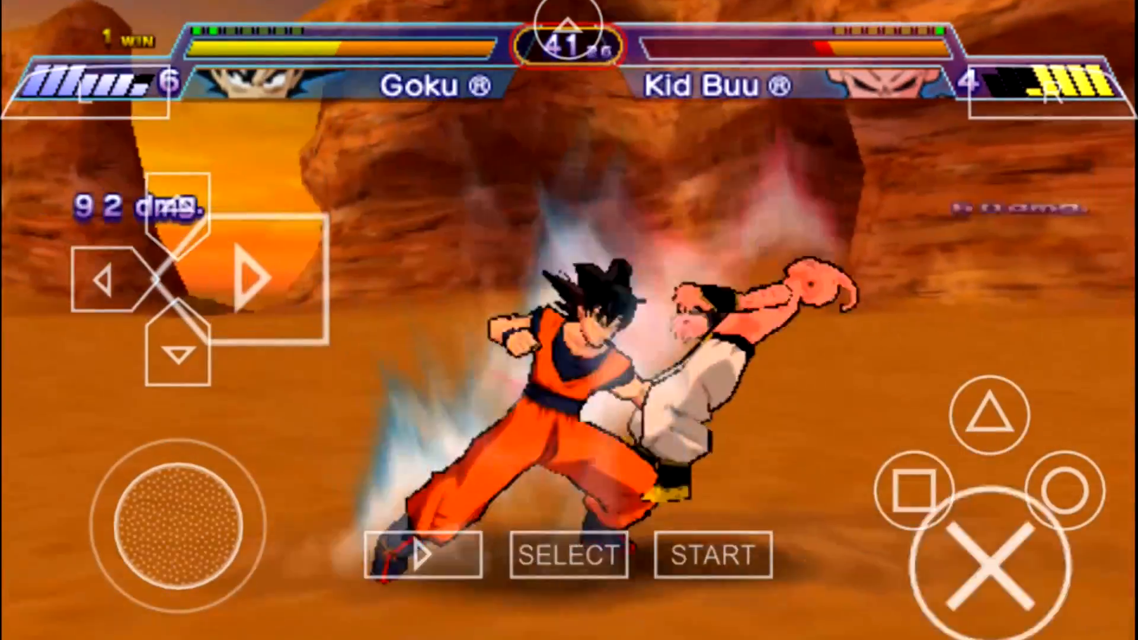